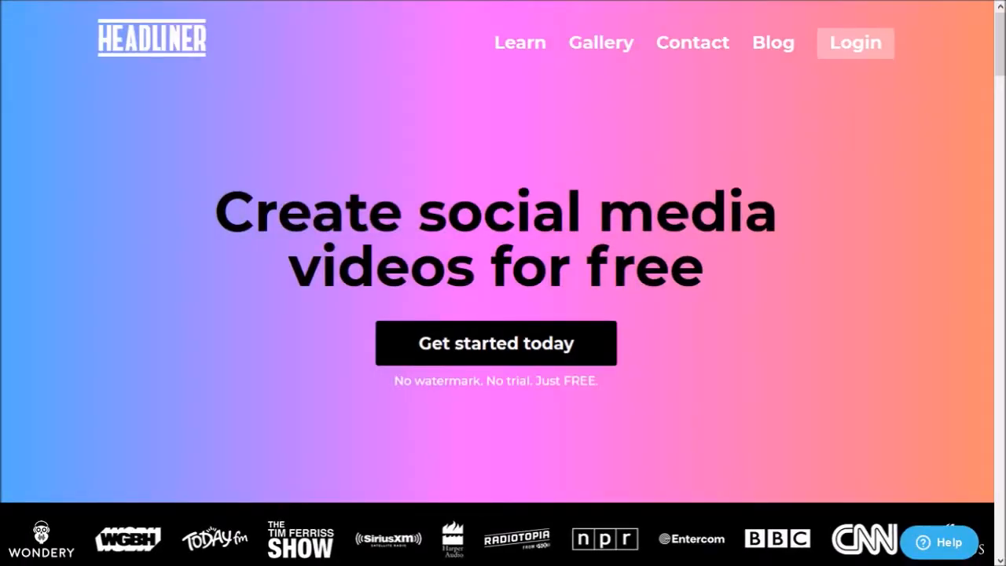
Step: Start a new video from the Headliner homepage via 'Get started today'
click(497, 343)
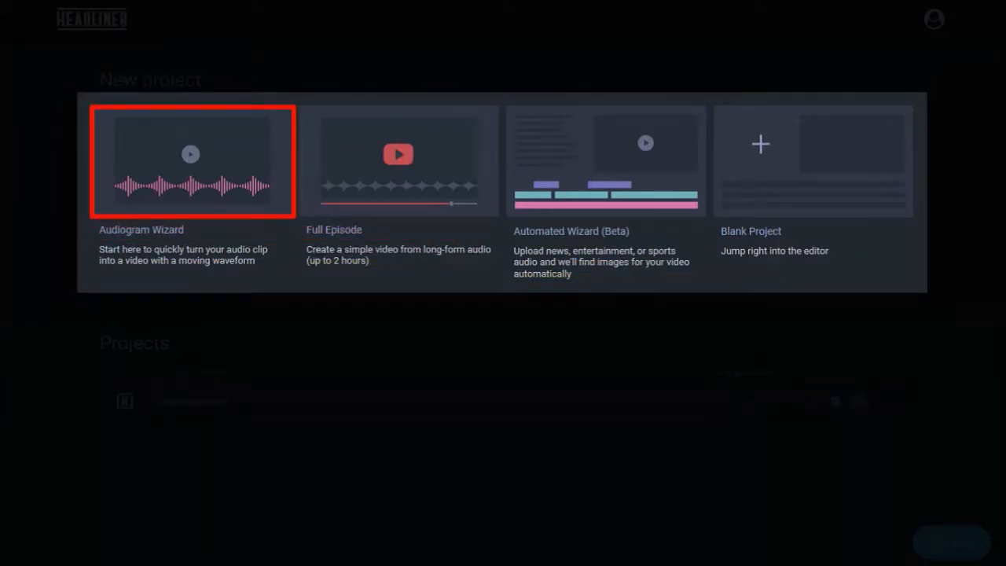
Step: Begin an Audiogram Wizard project and upload the Headliner Audiogram Voiceover Text1-v1 audio file
click(192, 160)
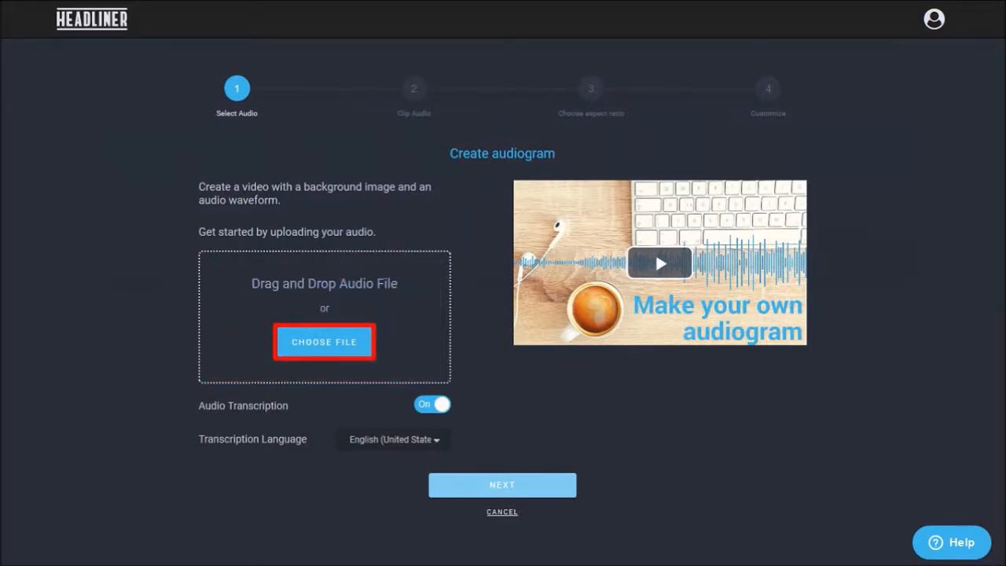
click(324, 341)
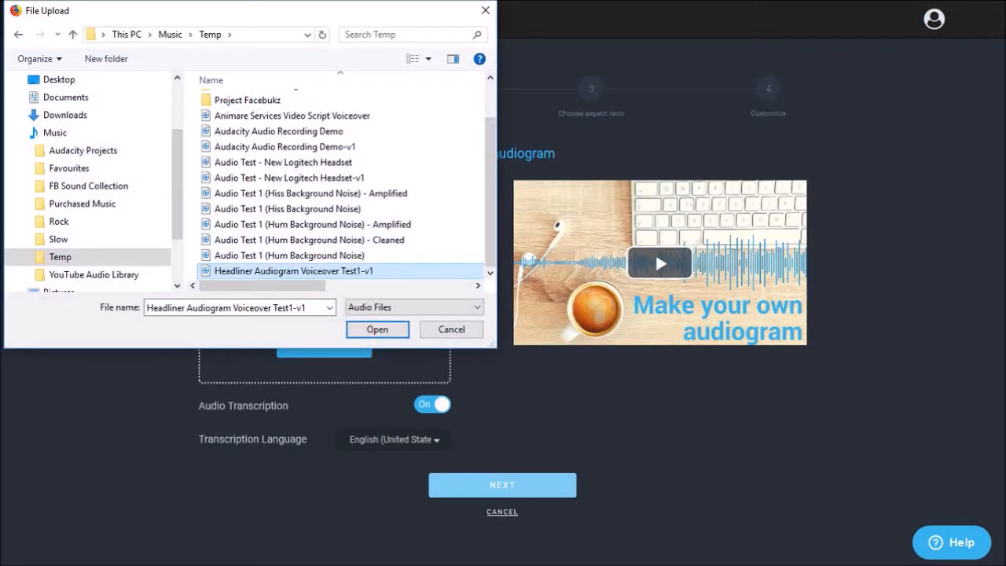
click(378, 331)
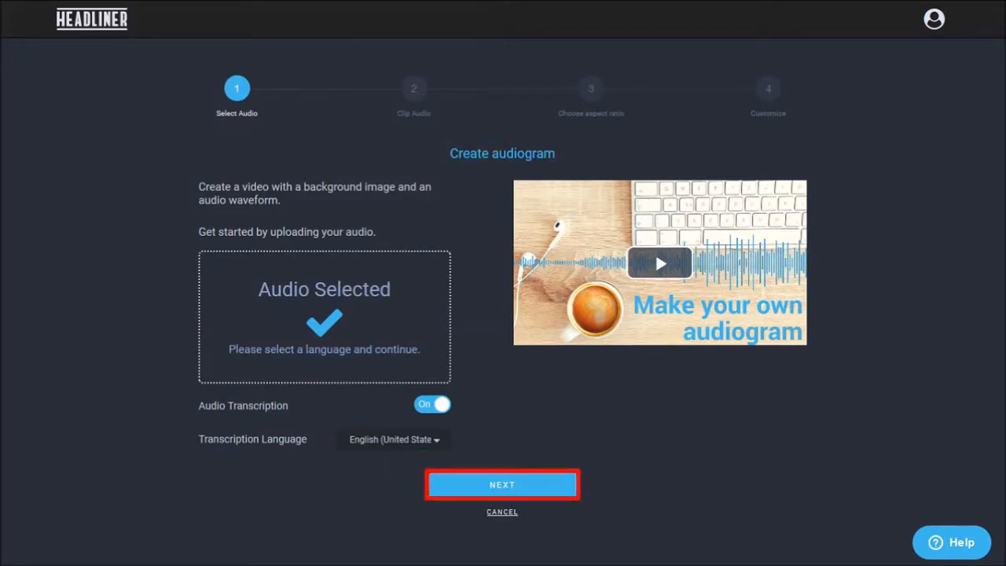
Step: Keep the full 28.6-second clip unchanged and continue to the aspect ratio step
click(502, 485)
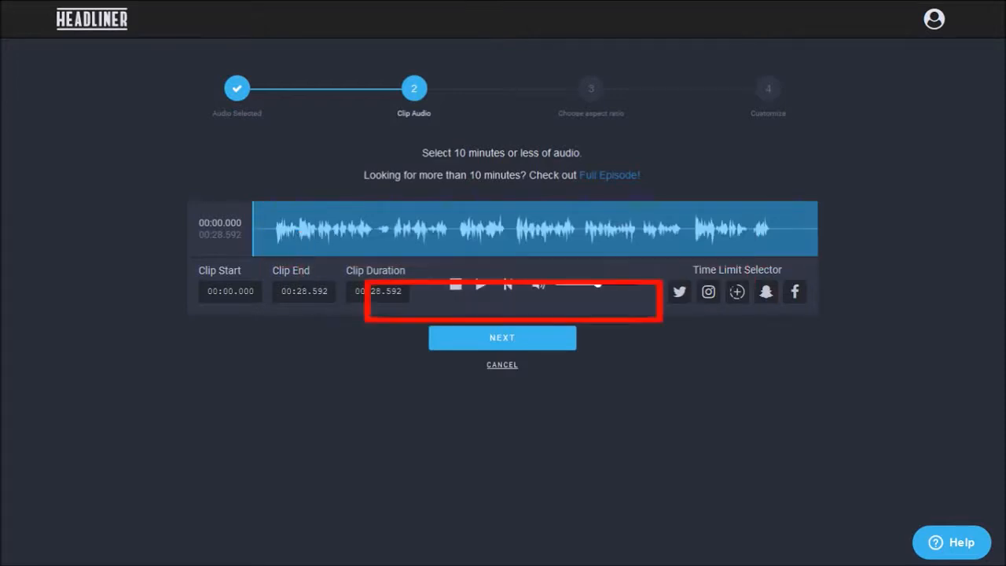
click(502, 336)
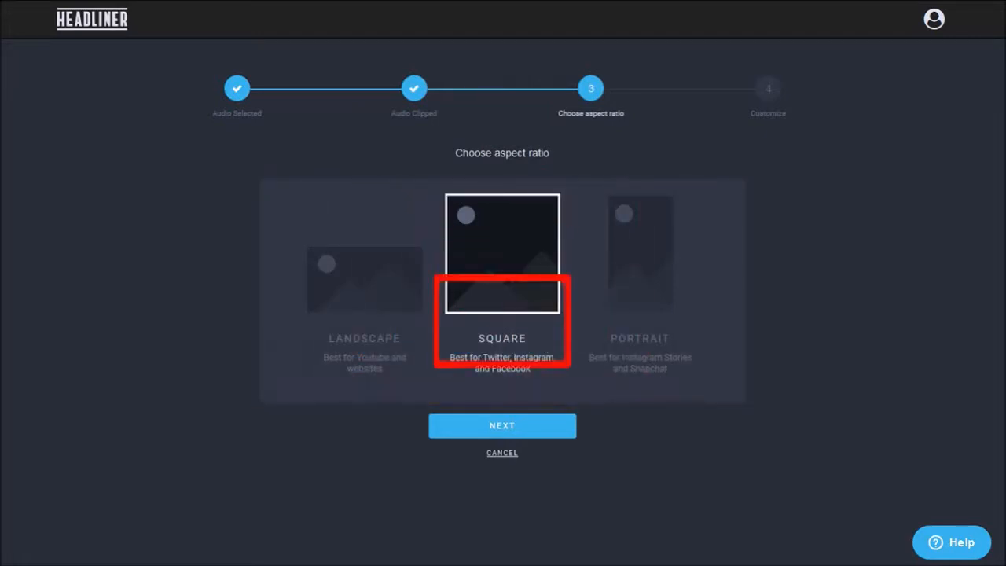
Step: Choose a Square shape with a Bricks wave positioned at the bottom in blue
click(503, 424)
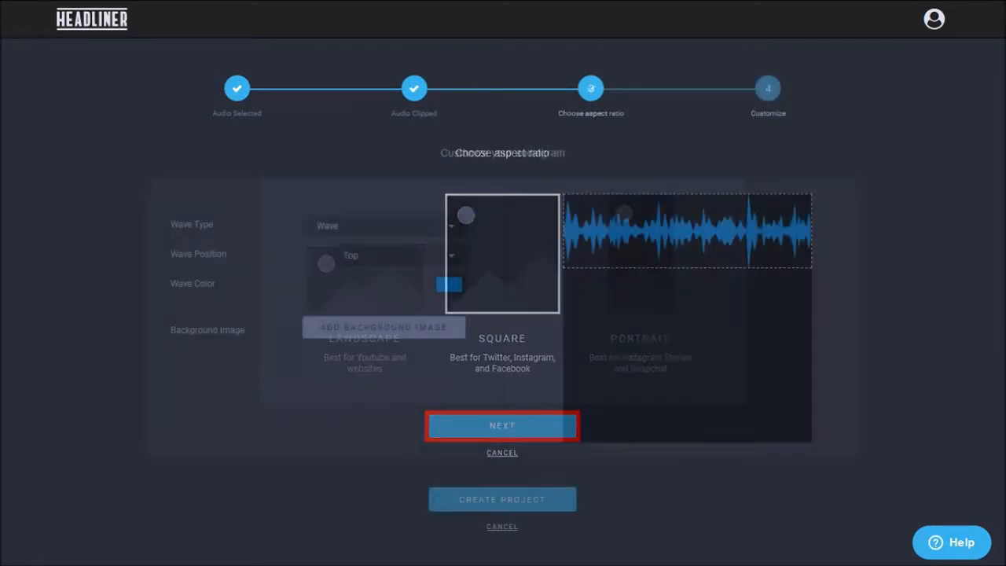
click(502, 424)
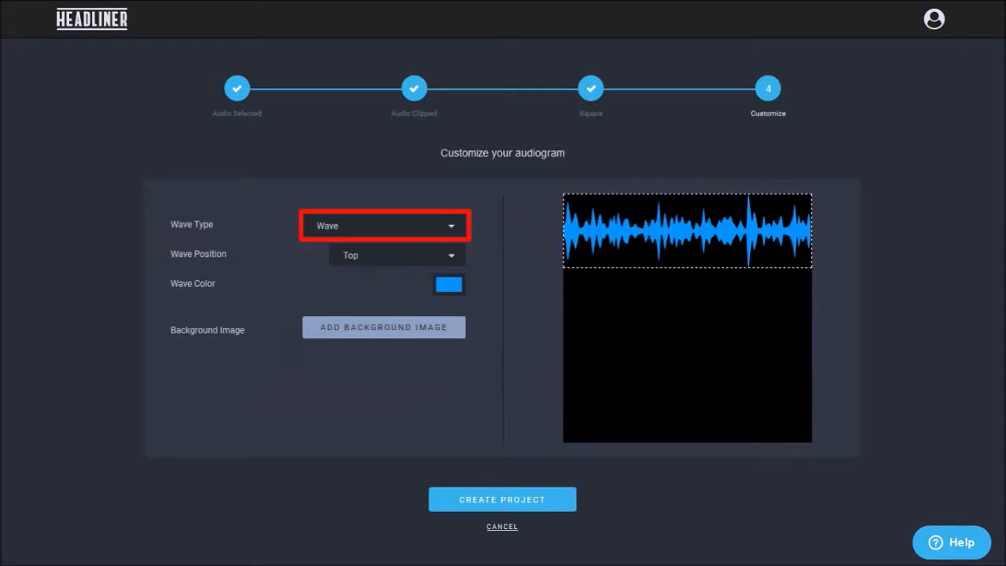
click(384, 226)
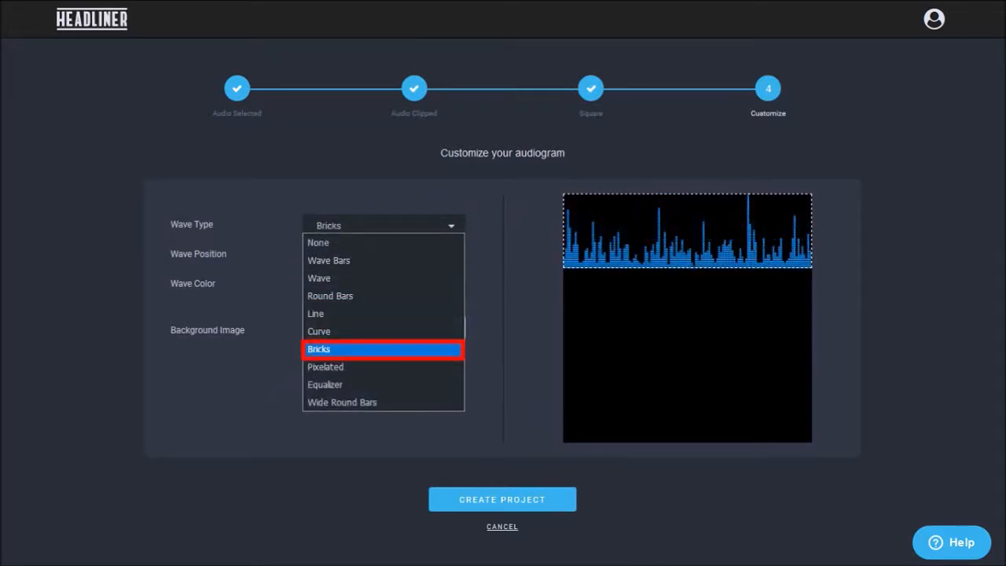
click(319, 349)
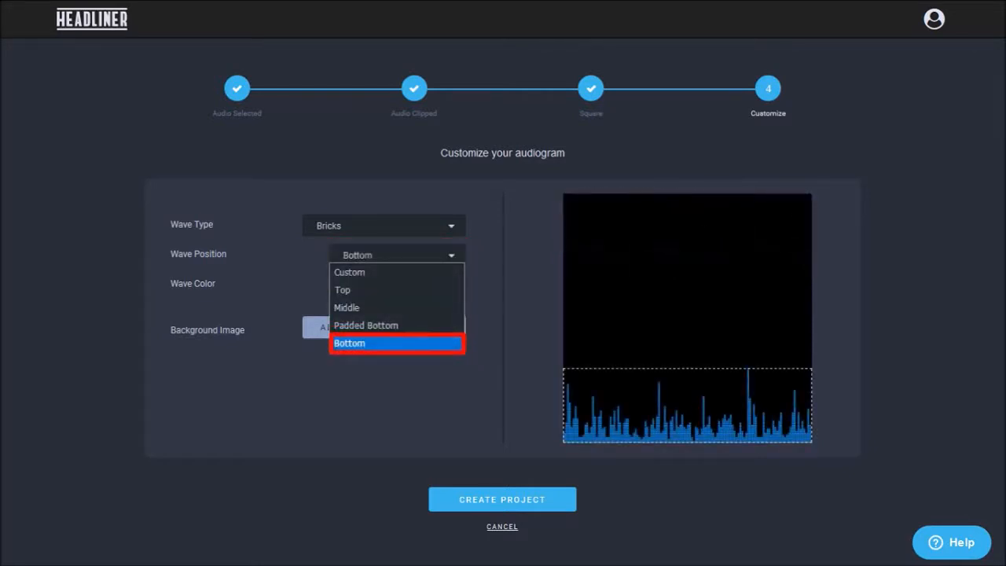
click(349, 343)
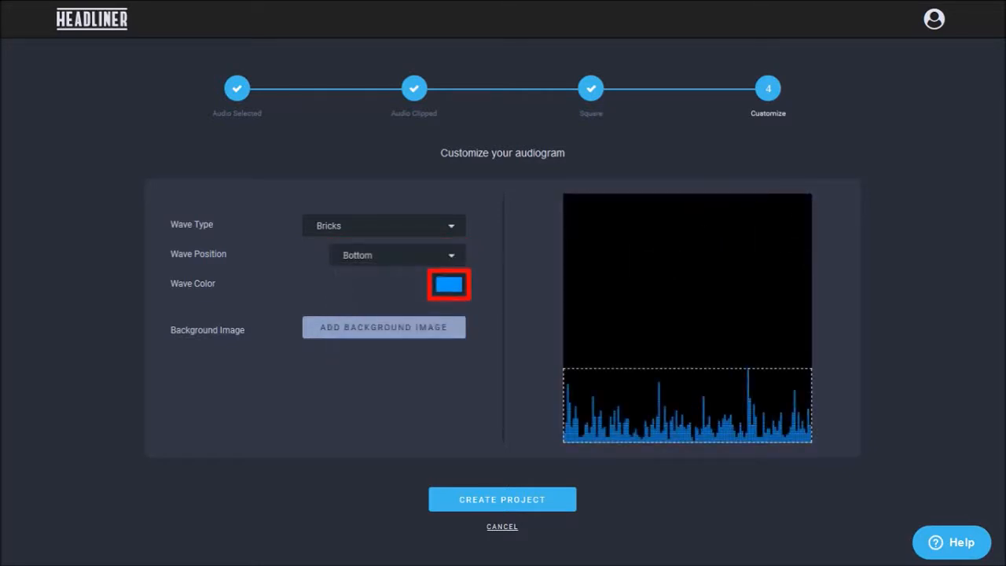
click(448, 283)
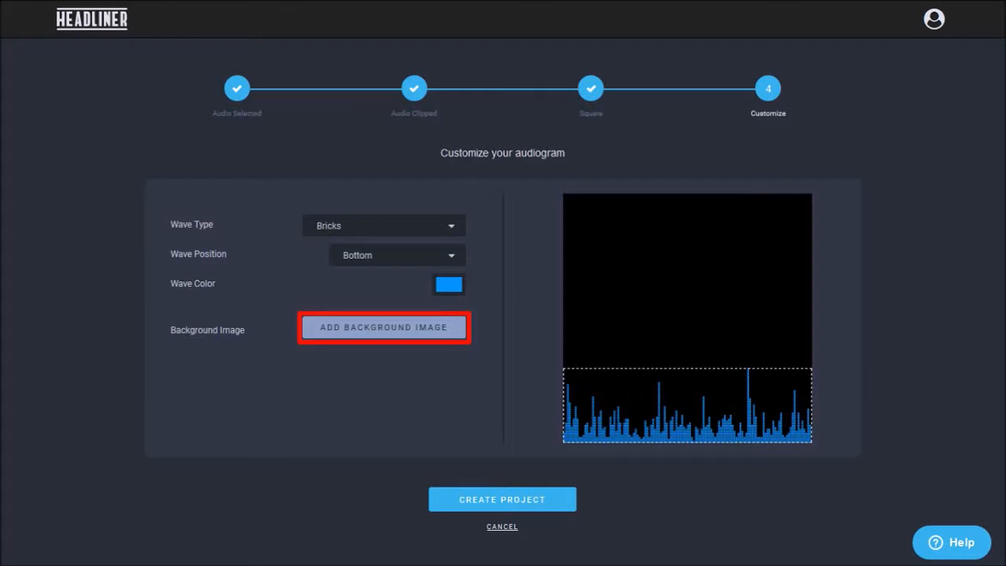
Step: Add the AJGodinho B&W portrait as cropped background and create the project in the editor
click(383, 328)
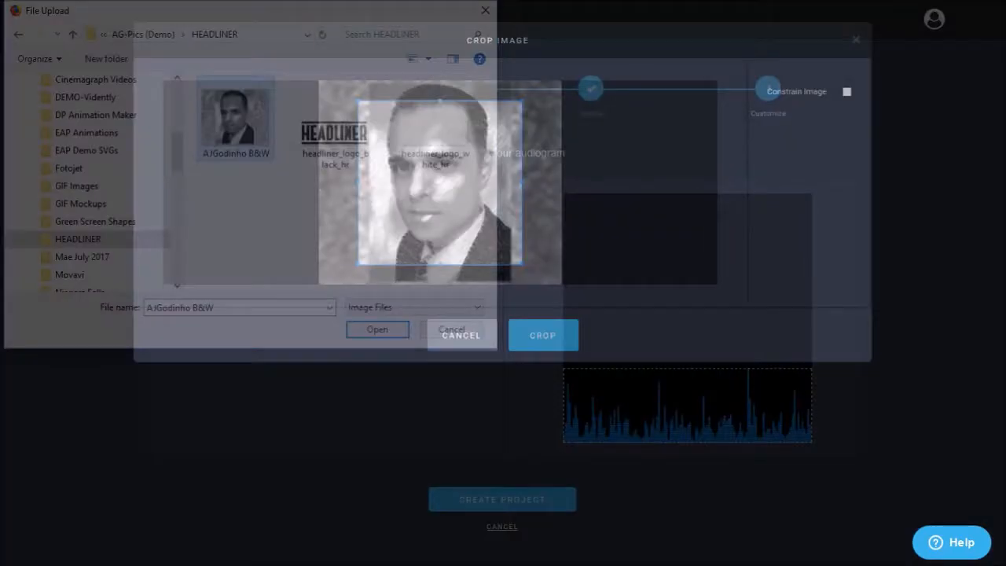
click(378, 330)
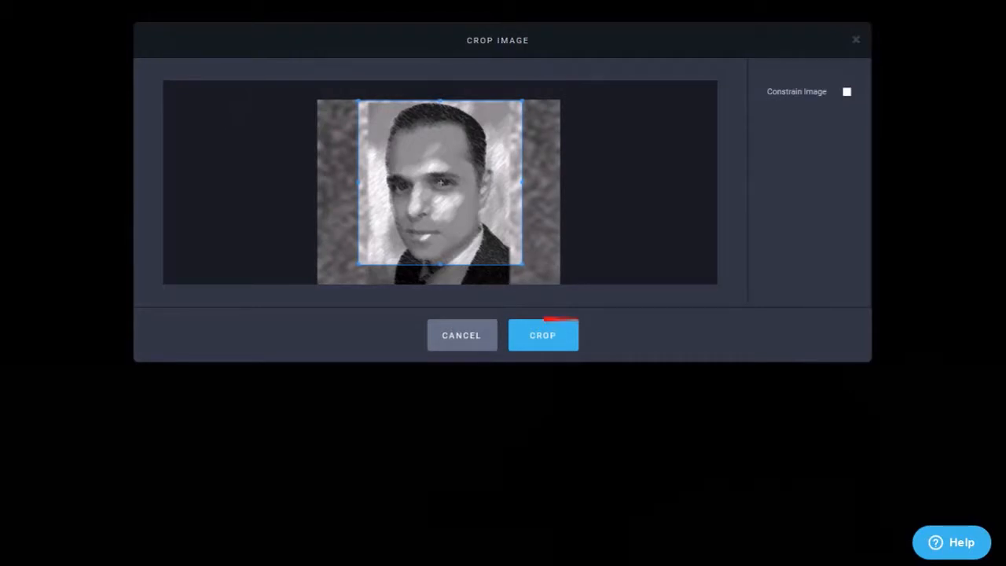
click(543, 335)
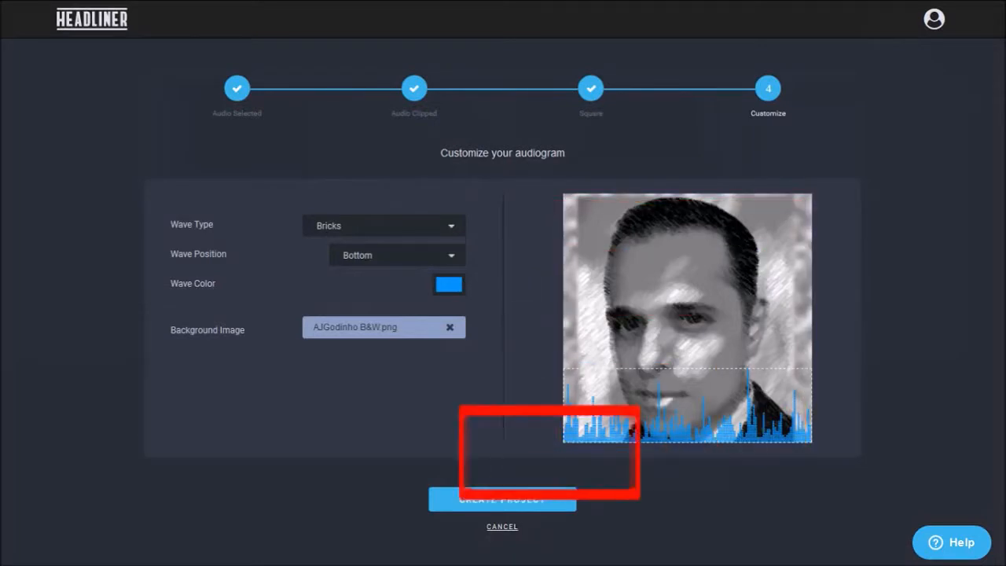
click(503, 500)
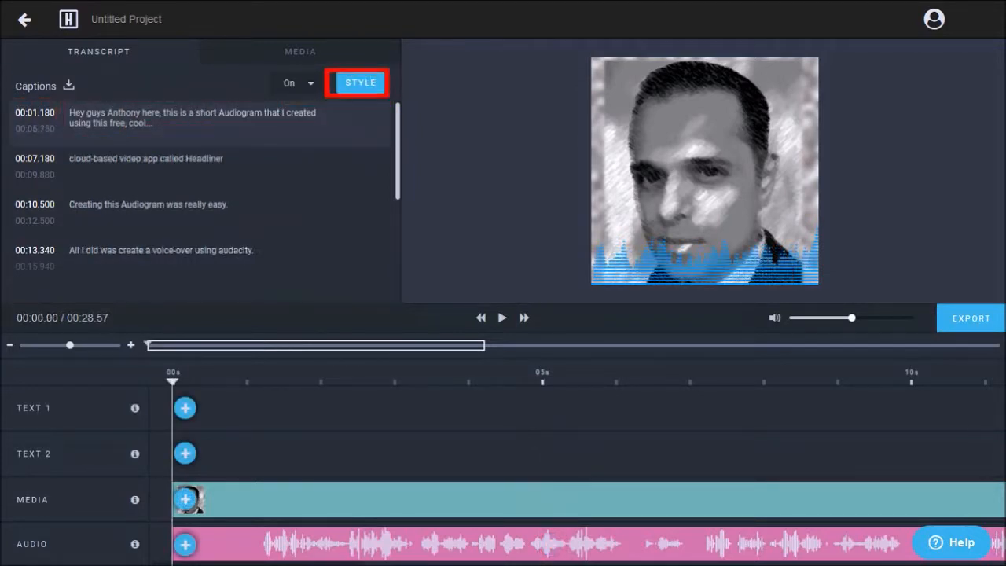
Step: In Captions Properties with Default style, turn Lock Caption Times on and show the Custom options
click(360, 82)
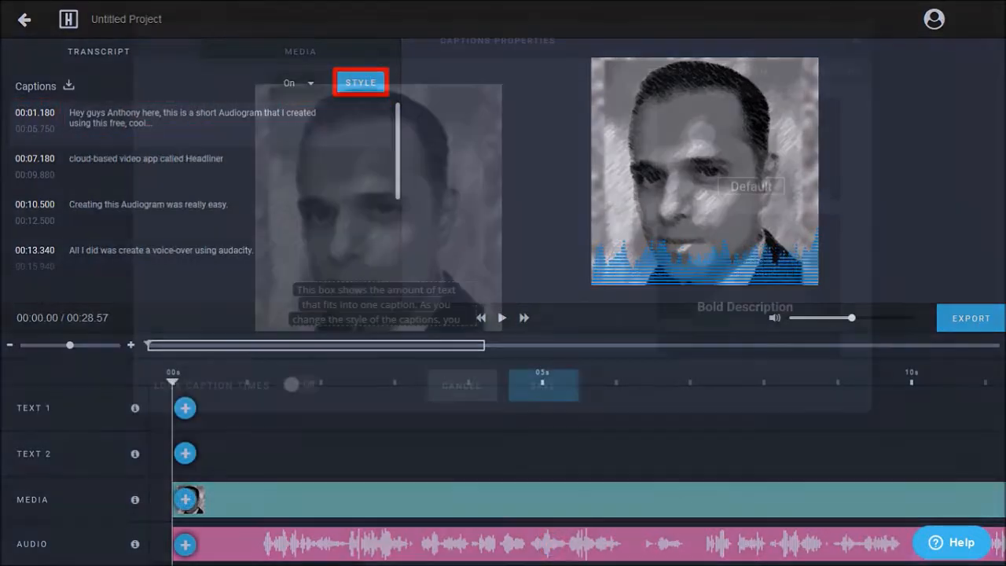
click(360, 81)
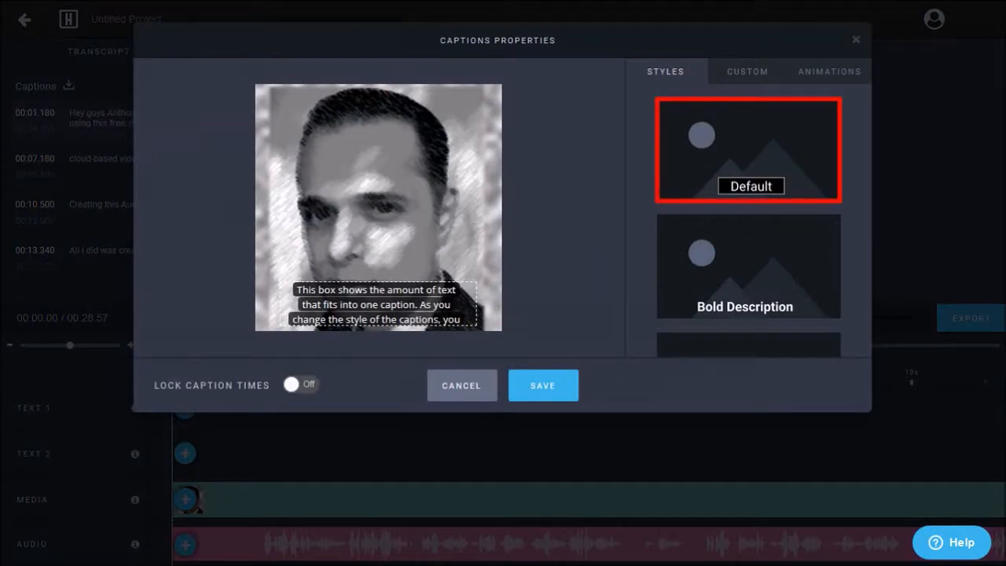
click(749, 291)
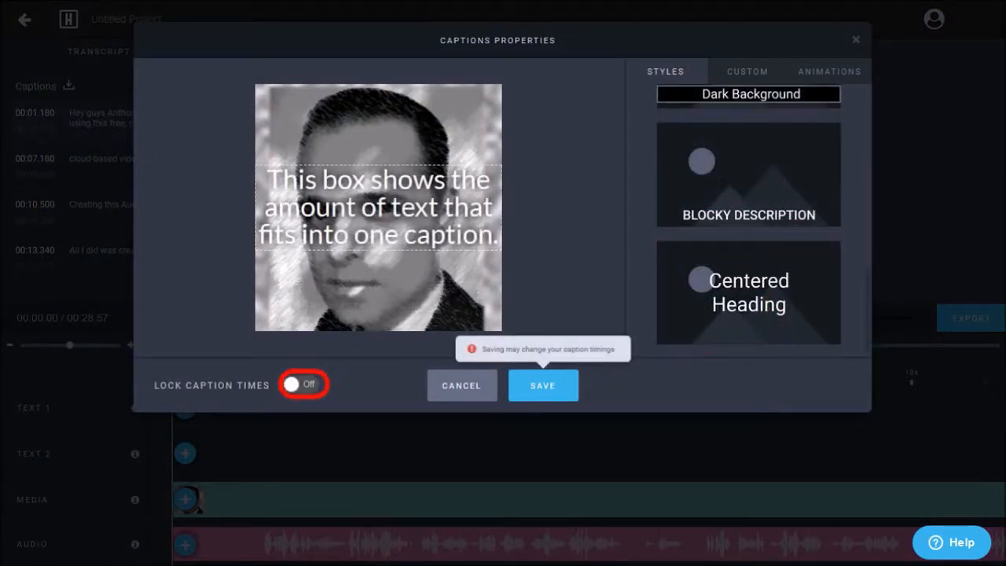
click(305, 384)
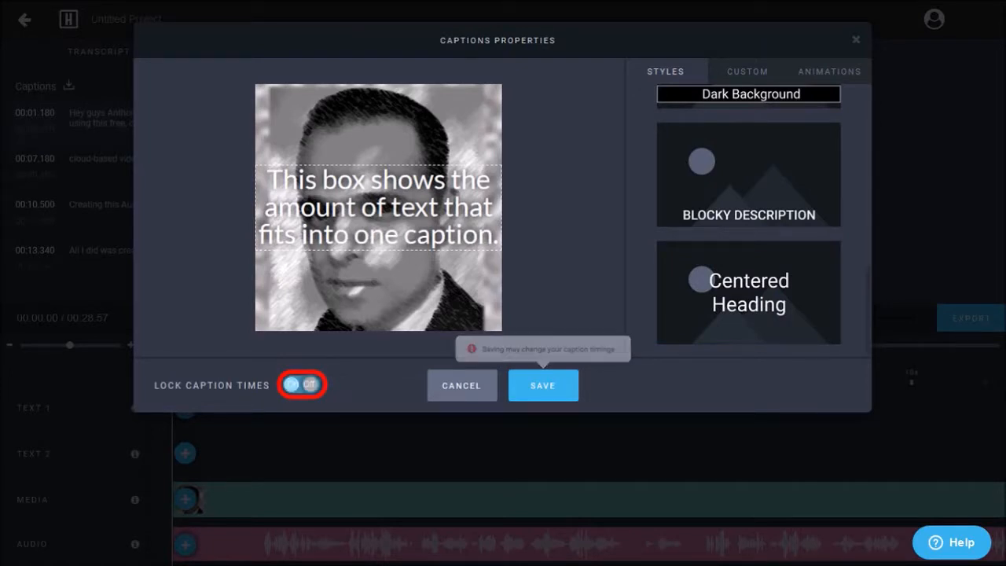
click(305, 384)
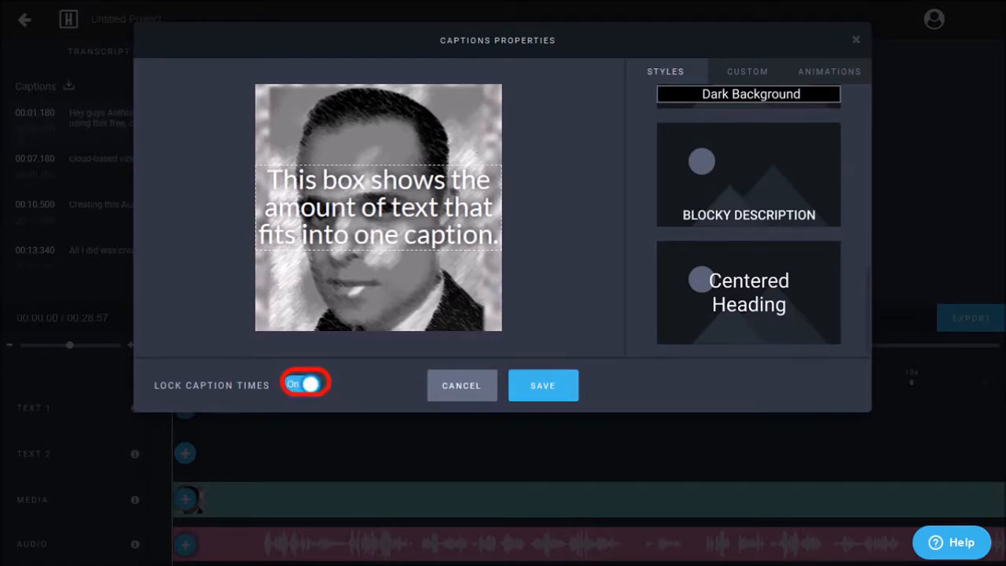
click(749, 71)
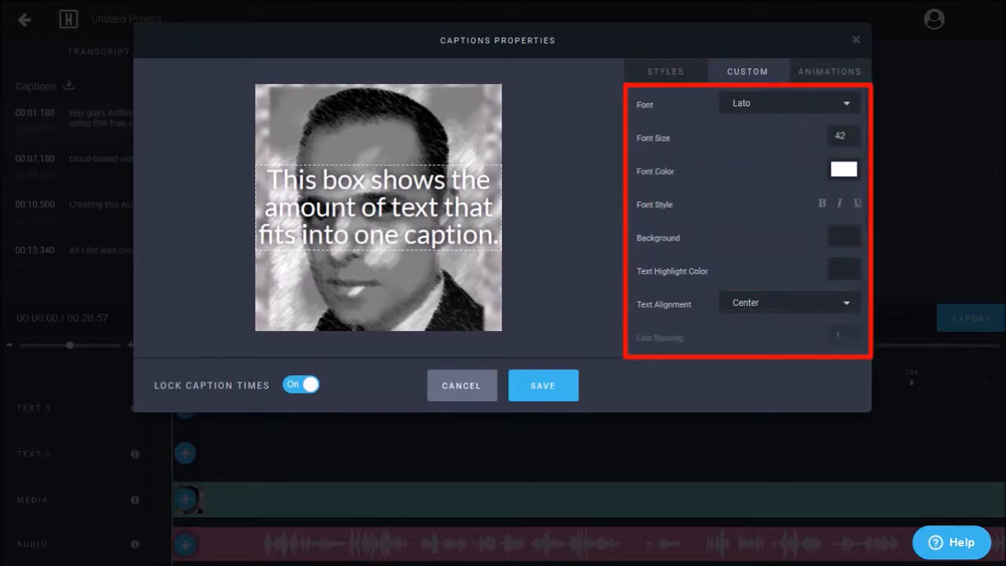
Step: Turn Karaoke Style on with a blue colour transition end colour and save the caption settings
click(665, 71)
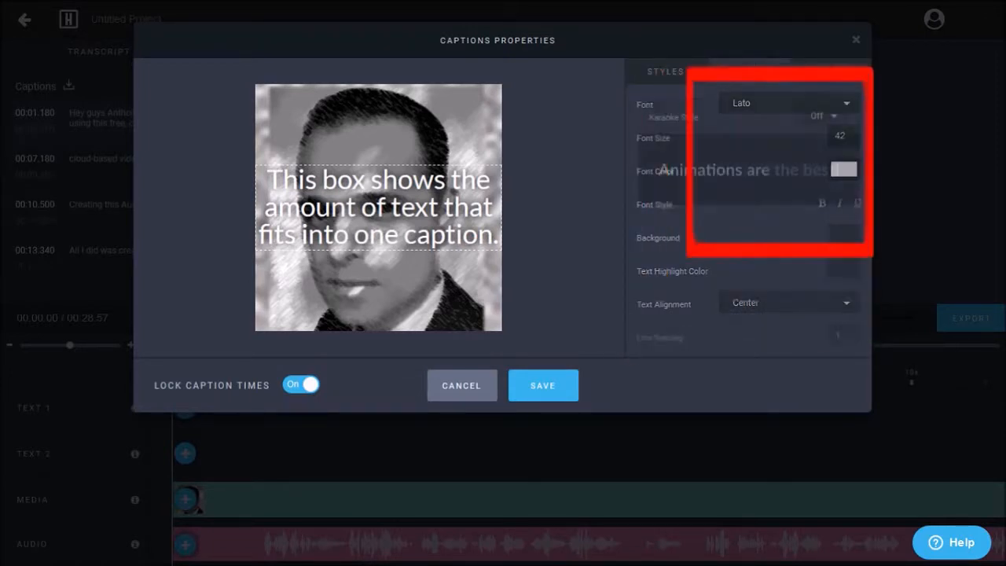
click(830, 70)
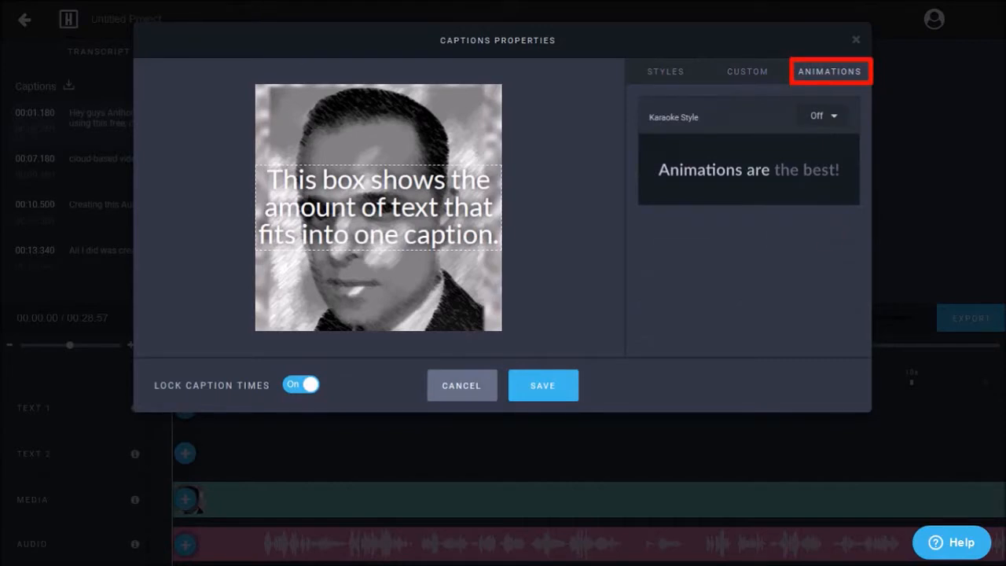
click(822, 116)
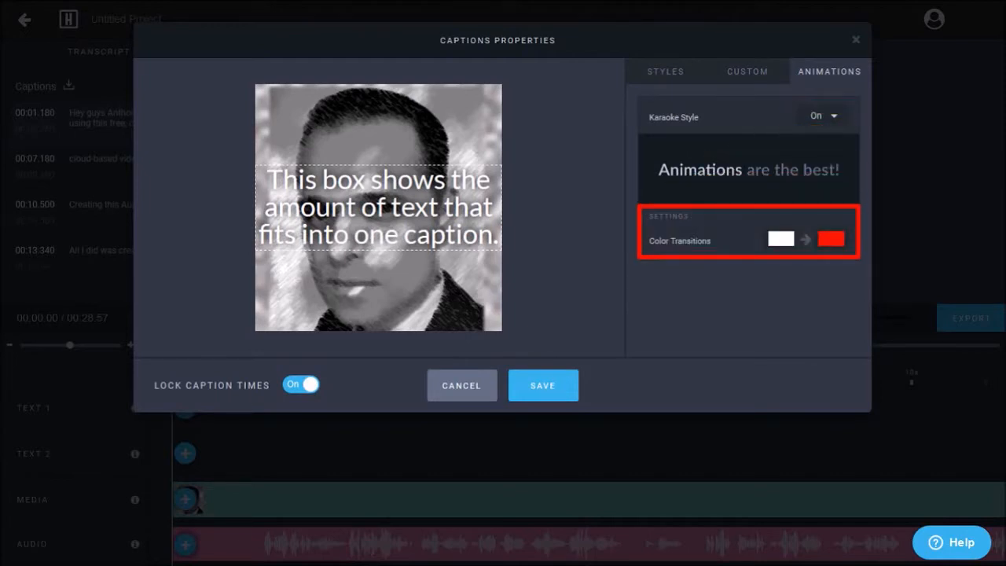
click(830, 239)
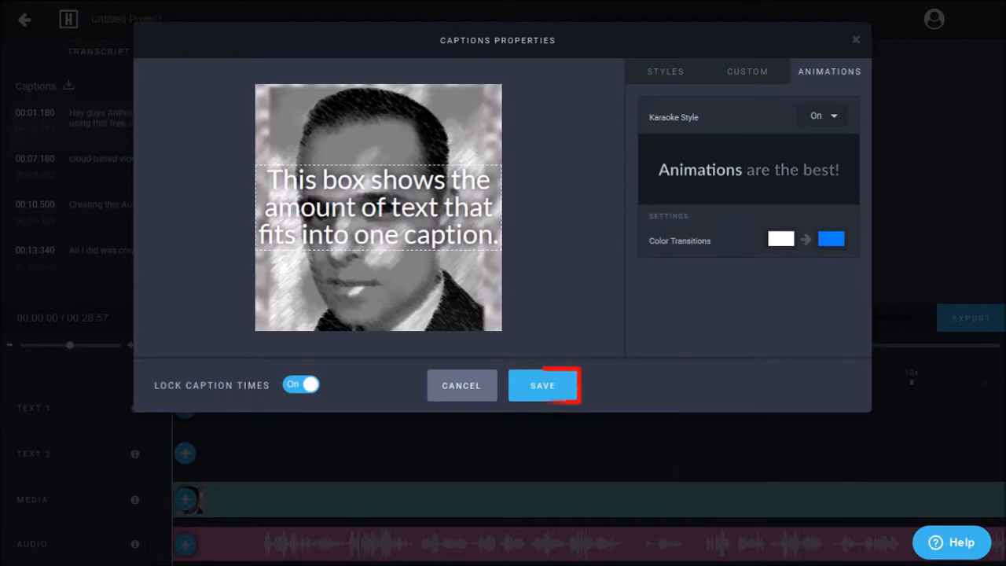
click(543, 385)
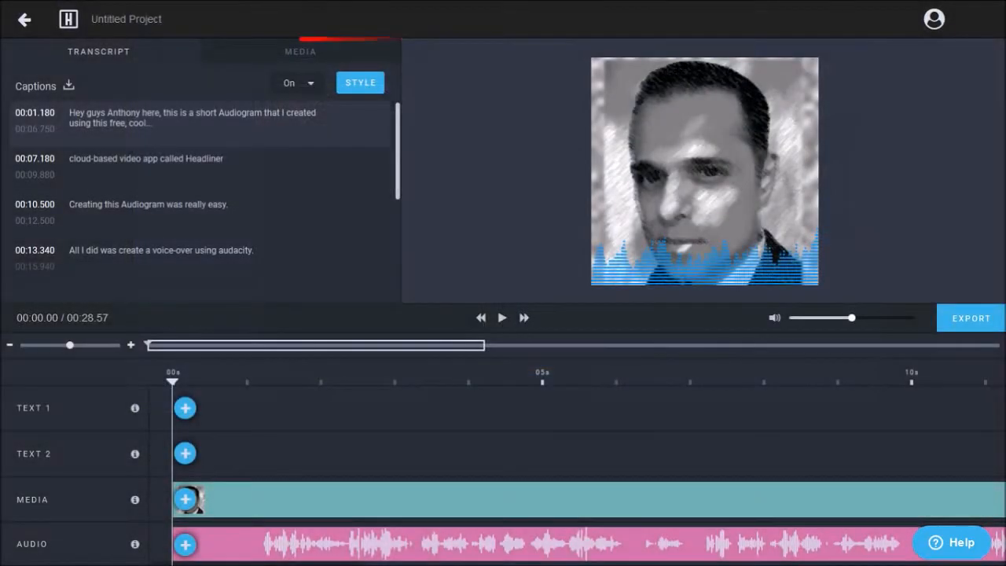
Step: Rename the project title to 'Audiogram Demo'
click(300, 50)
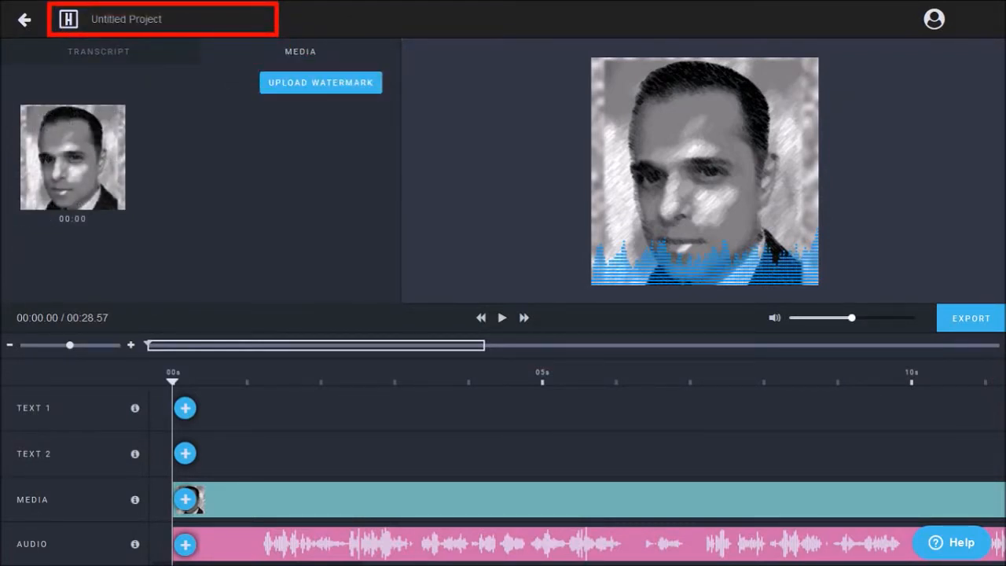
text(Audiogram Demo)
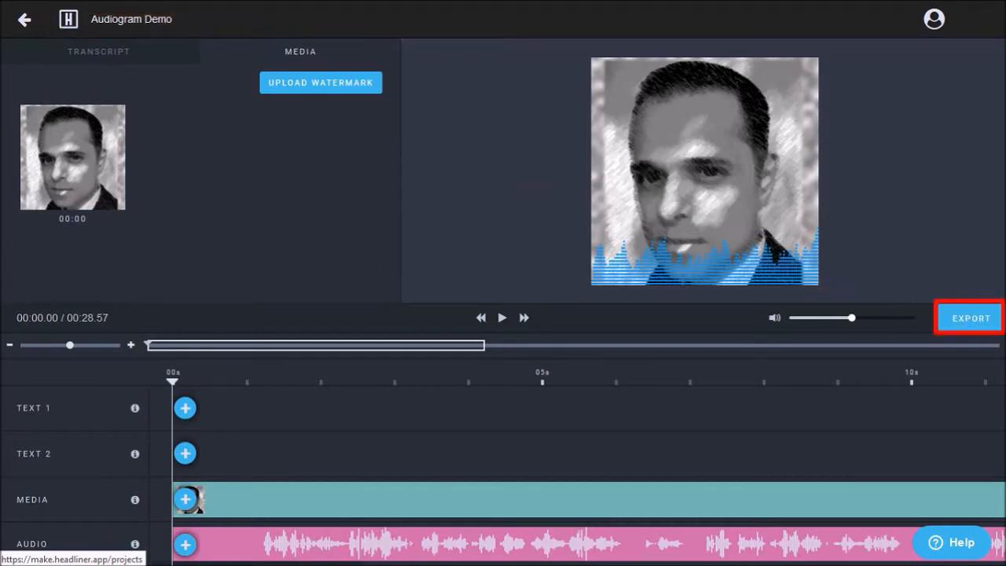
Step: Export the video at 24 fps, High quality and Square HD size
click(971, 318)
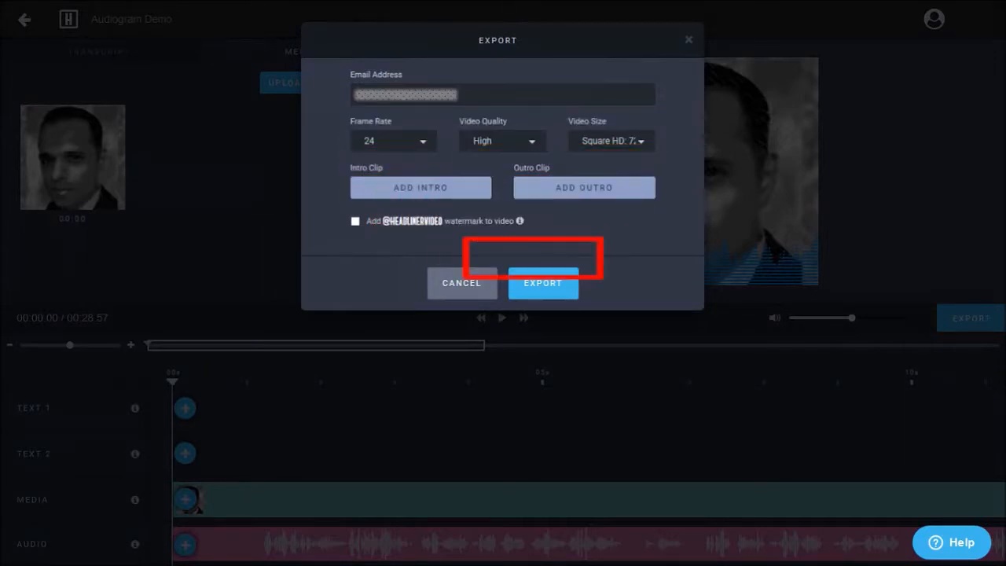
click(542, 283)
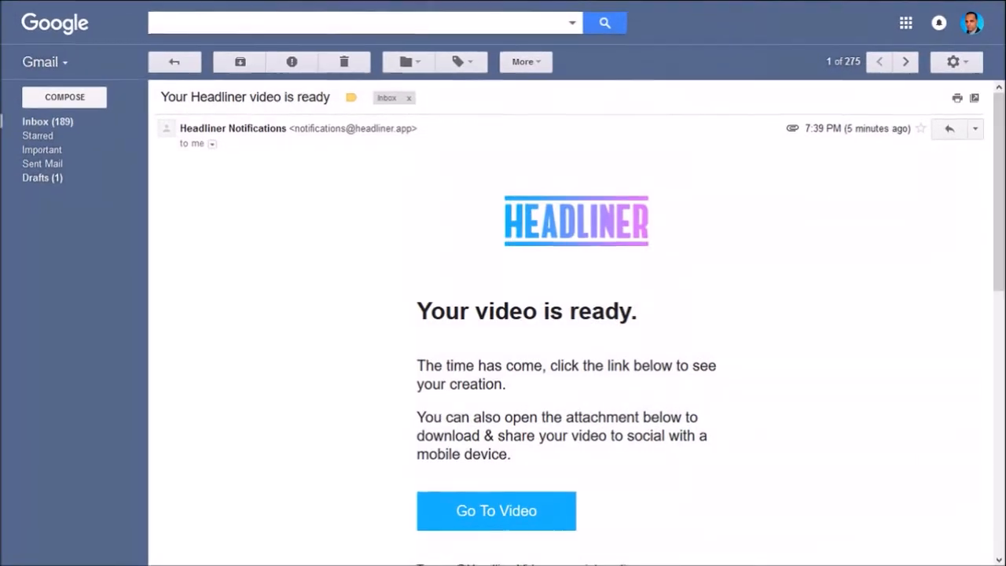
click(497, 510)
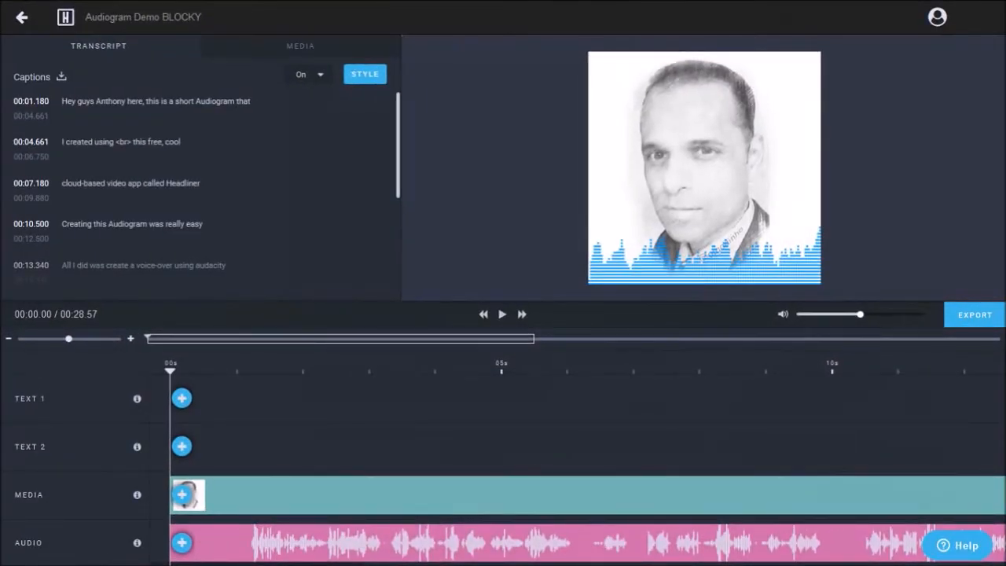
Step: Dismiss Captions Properties unchanged and show Image Properties of the ending Headliner logo clip
click(705, 170)
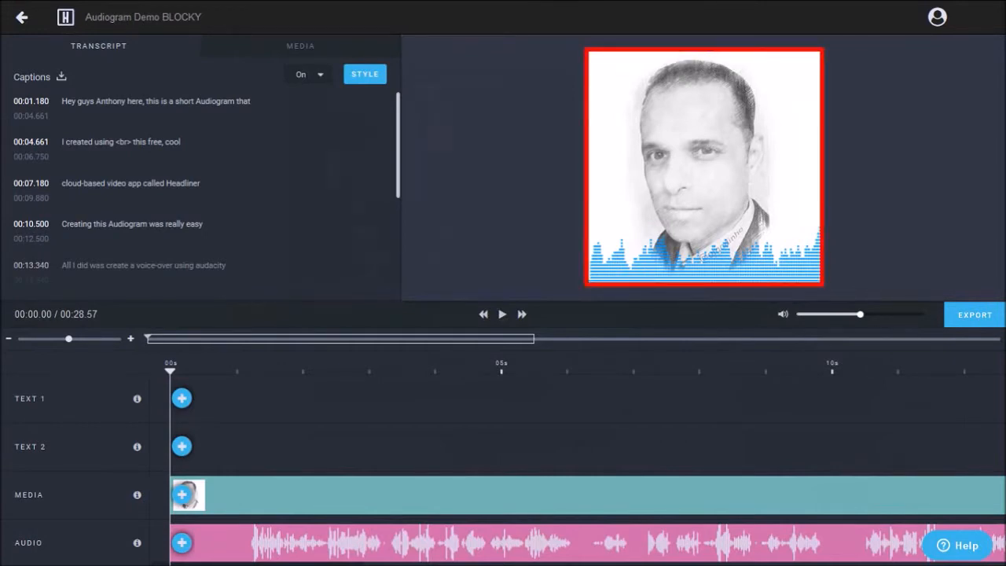
click(365, 74)
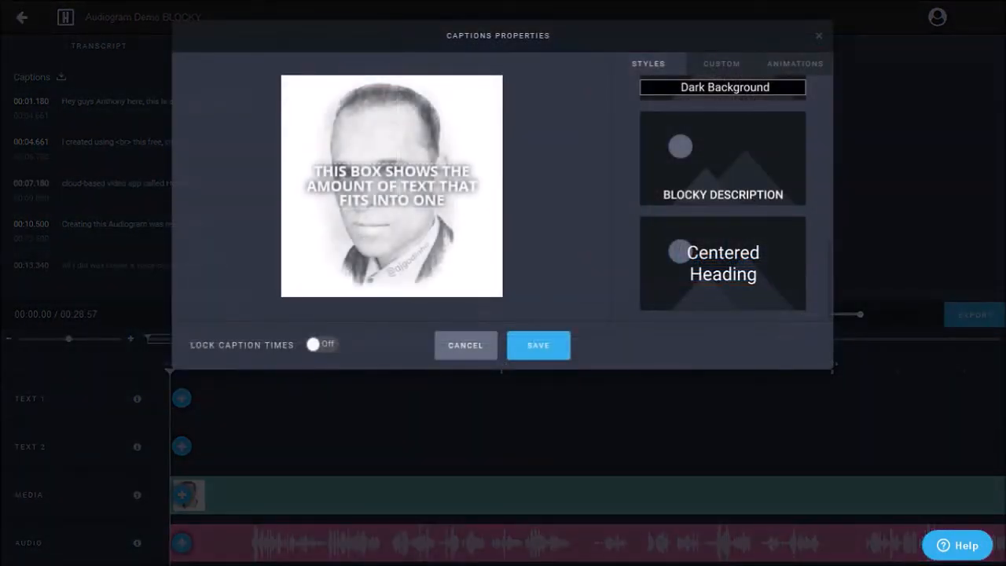
click(722, 159)
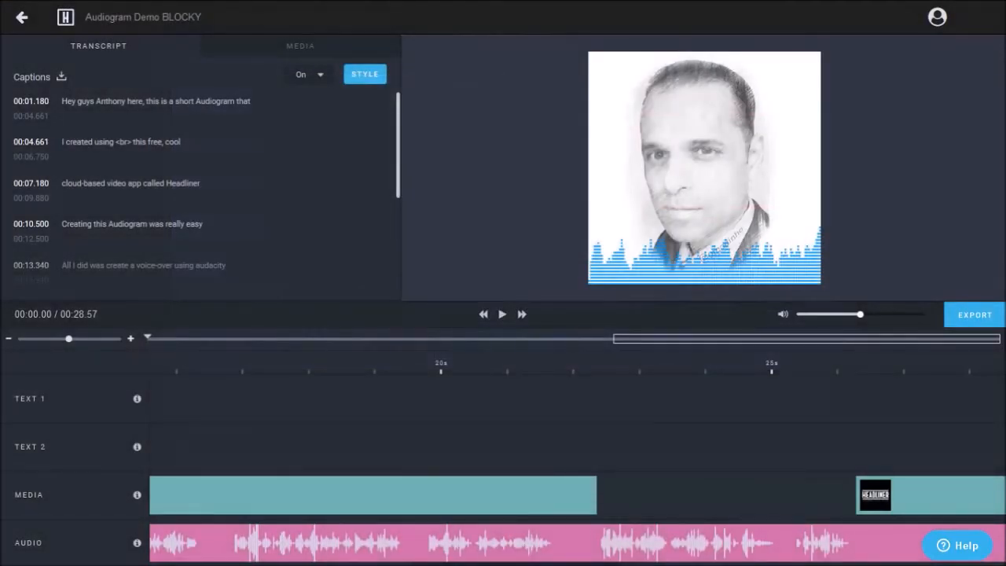
click(875, 494)
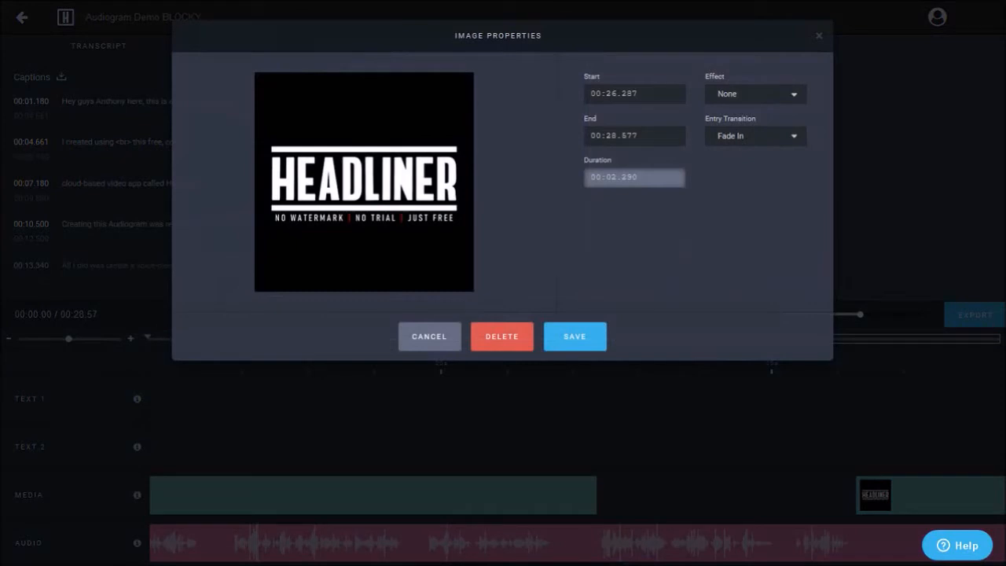